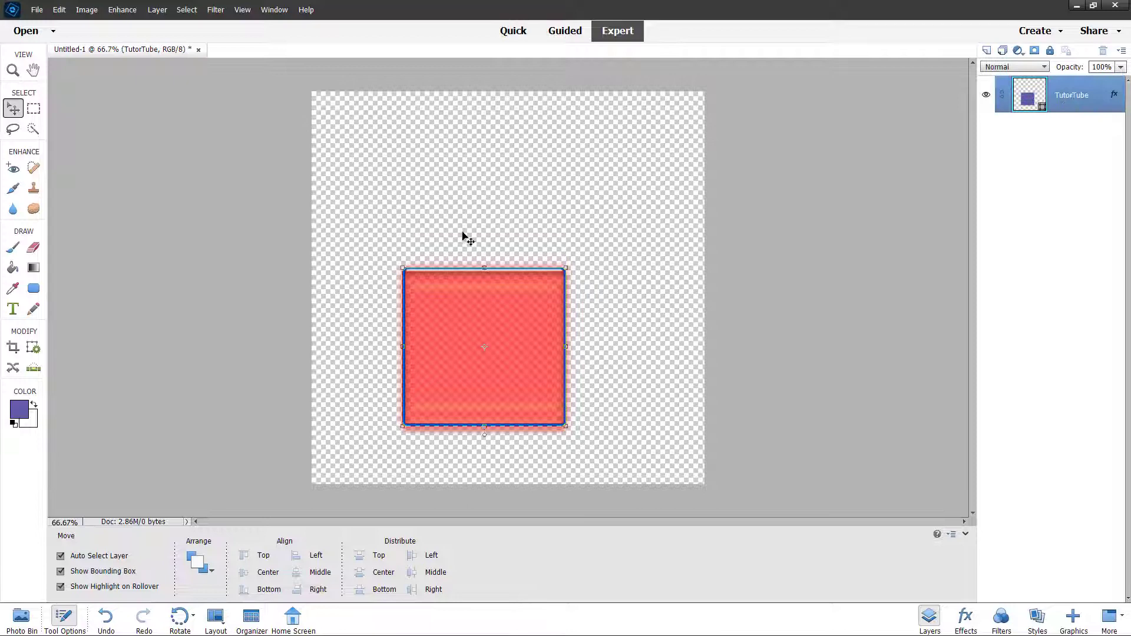
Step: Draw a second red rounded rectangle above the first, creating a new shape layer
{"action": "left_click", "coordinate": [33, 288]}
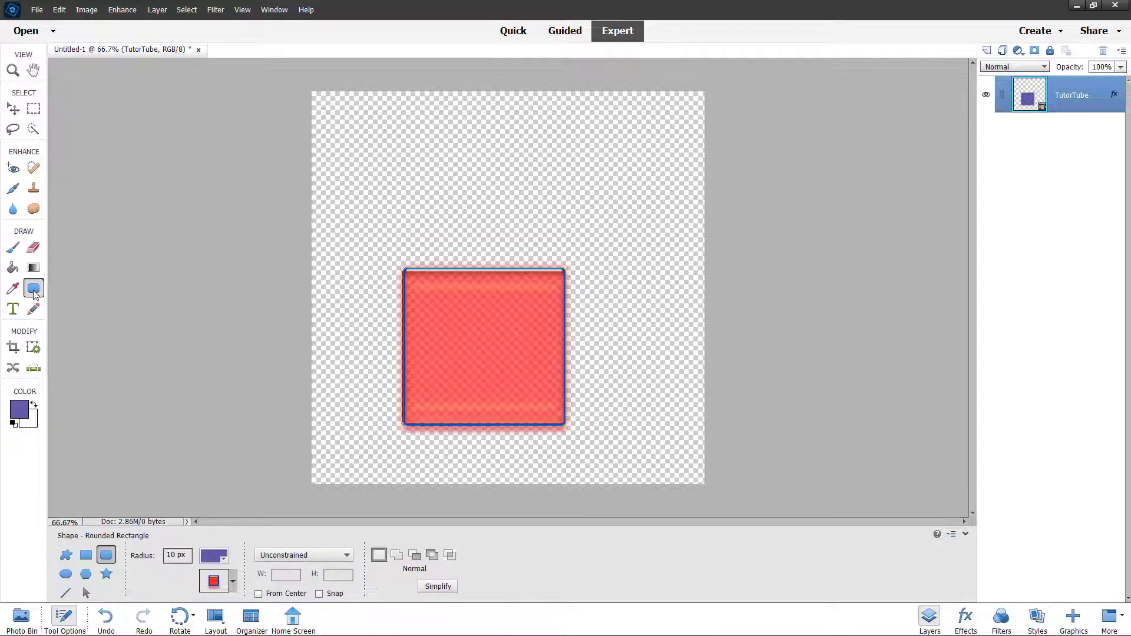
{"action": "left_click_drag", "start_coordinate": [382, 138], "coordinate": [548, 241]}
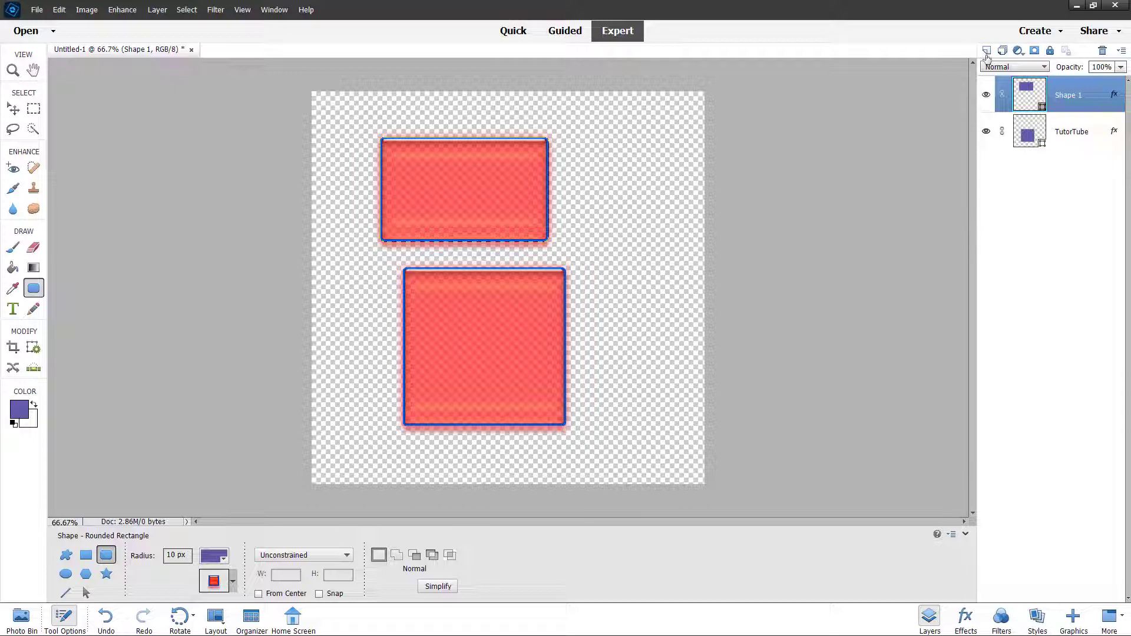
{"action": "mouse_move", "coordinate": [987, 51]}
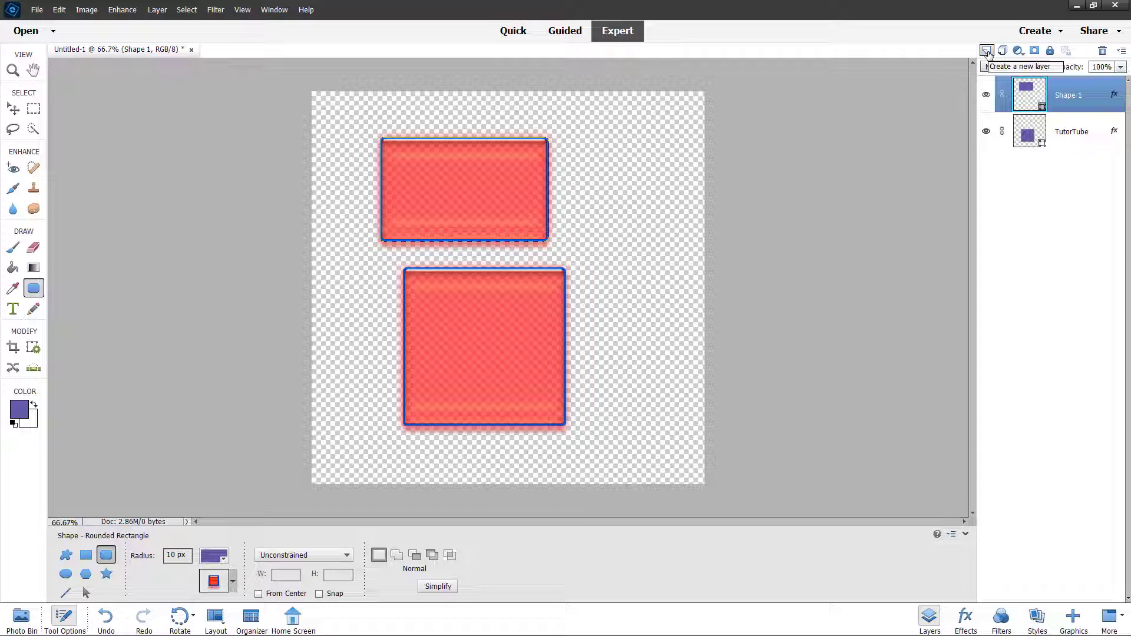
Step: Create blank Layer 1 and paint a large purple brush stroke right of the rectangles
{"action": "left_click", "coordinate": [987, 51]}
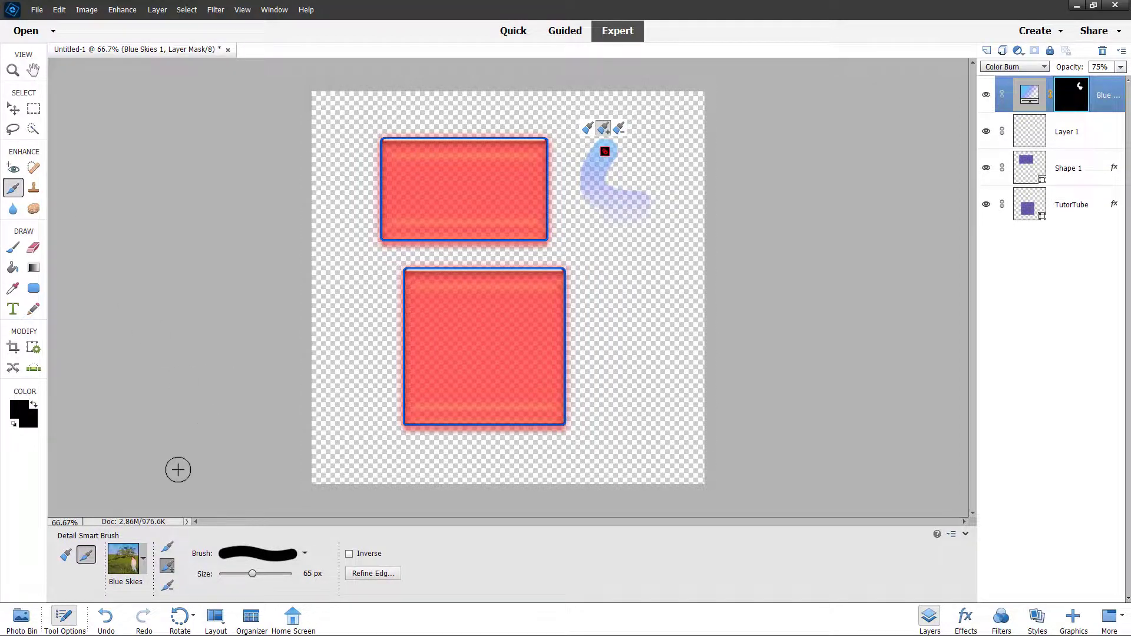
{"action": "left_click", "coordinate": [12, 247]}
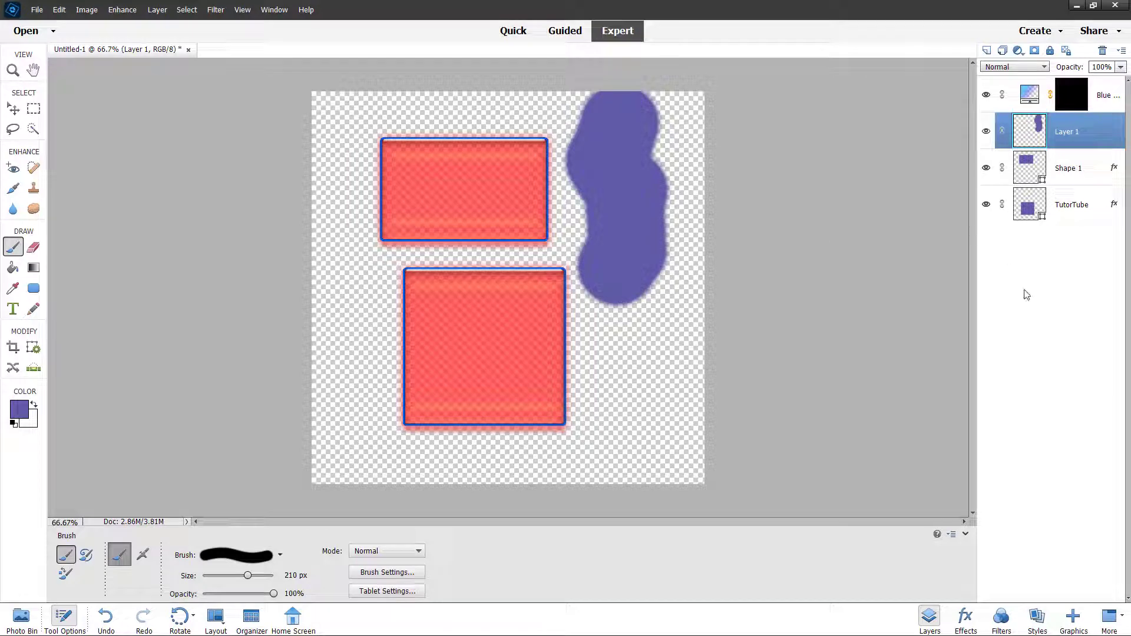
Step: Create another blank layer and paint a purple stroke across the image centre over the rectangles
{"action": "left_click", "coordinate": [987, 49]}
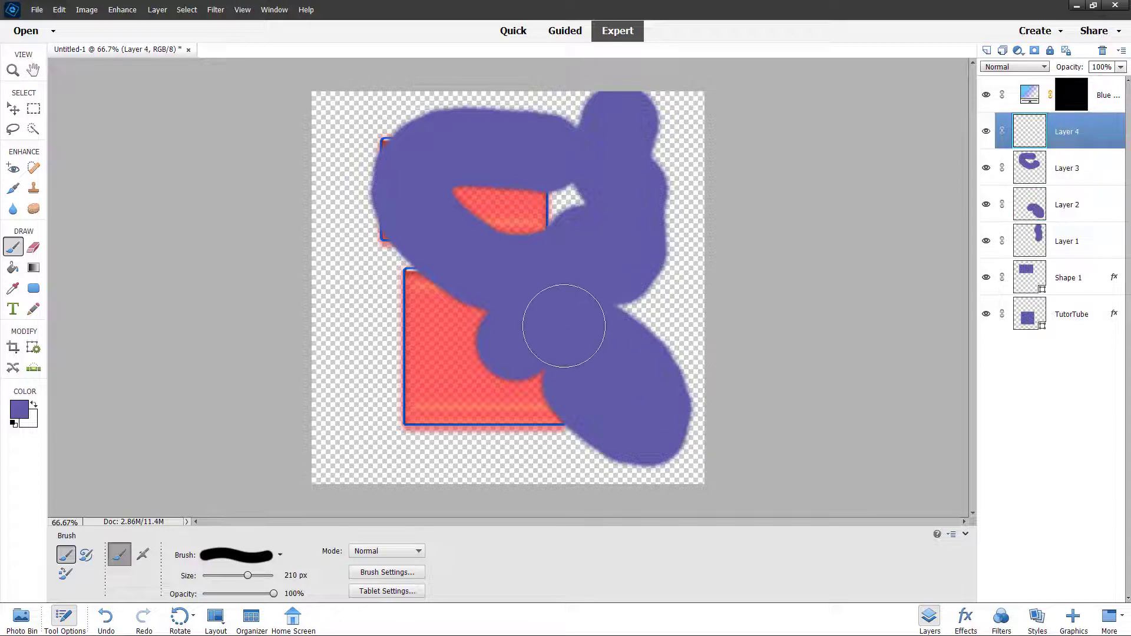
{"action": "left_click_drag", "start_coordinate": [563, 324], "coordinate": [537, 289]}
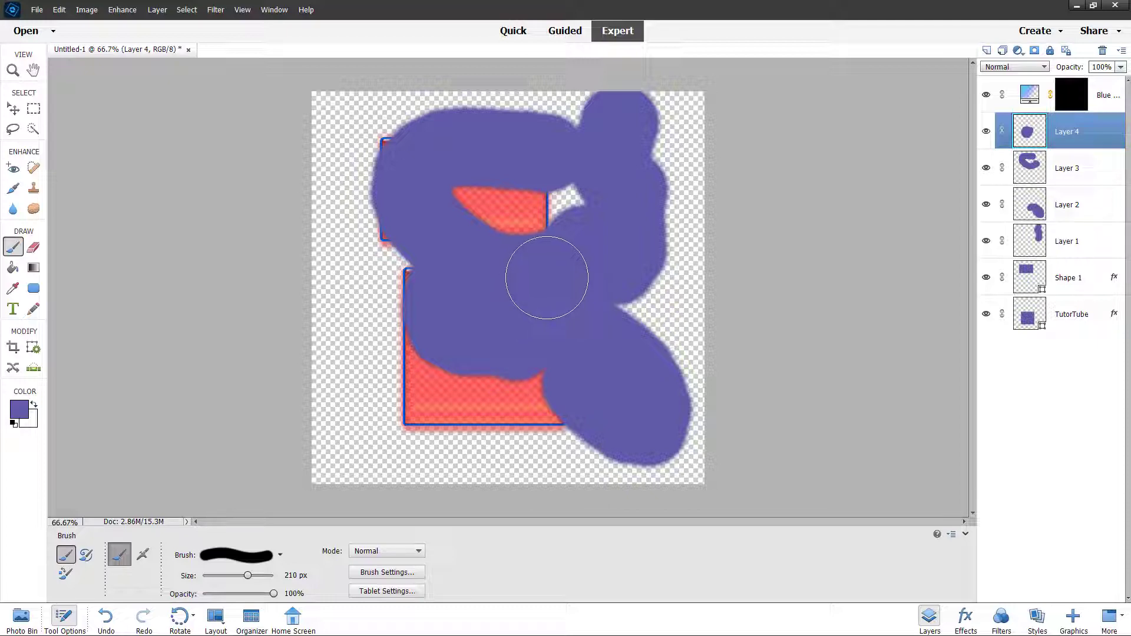
{"action": "mouse_move", "coordinate": [562, 280]}
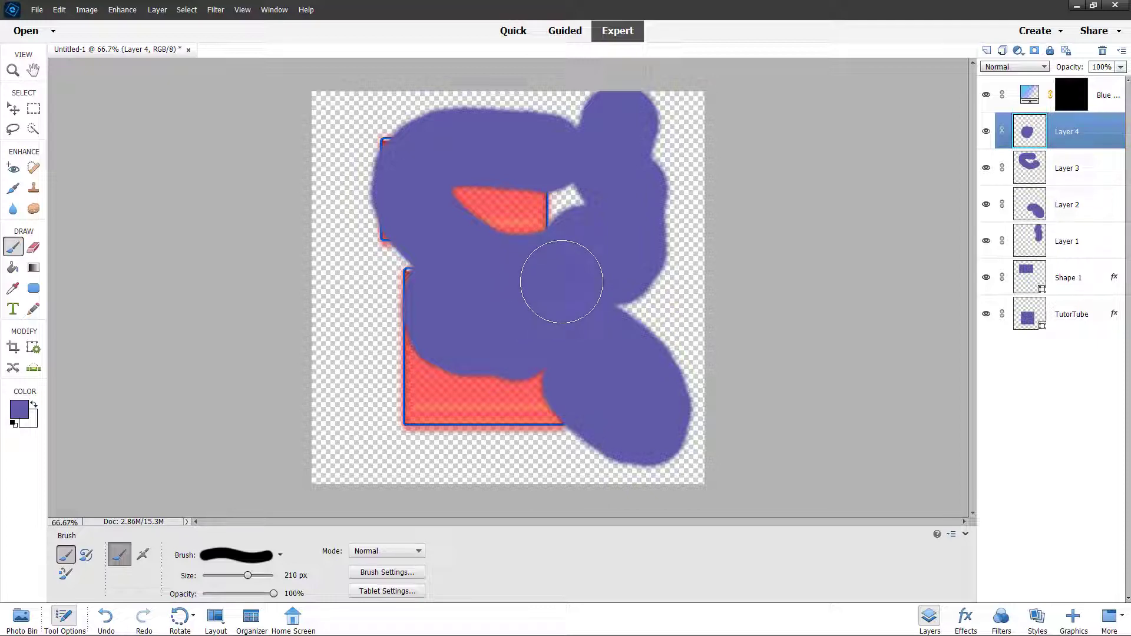
{"action": "mouse_move", "coordinate": [841, 231]}
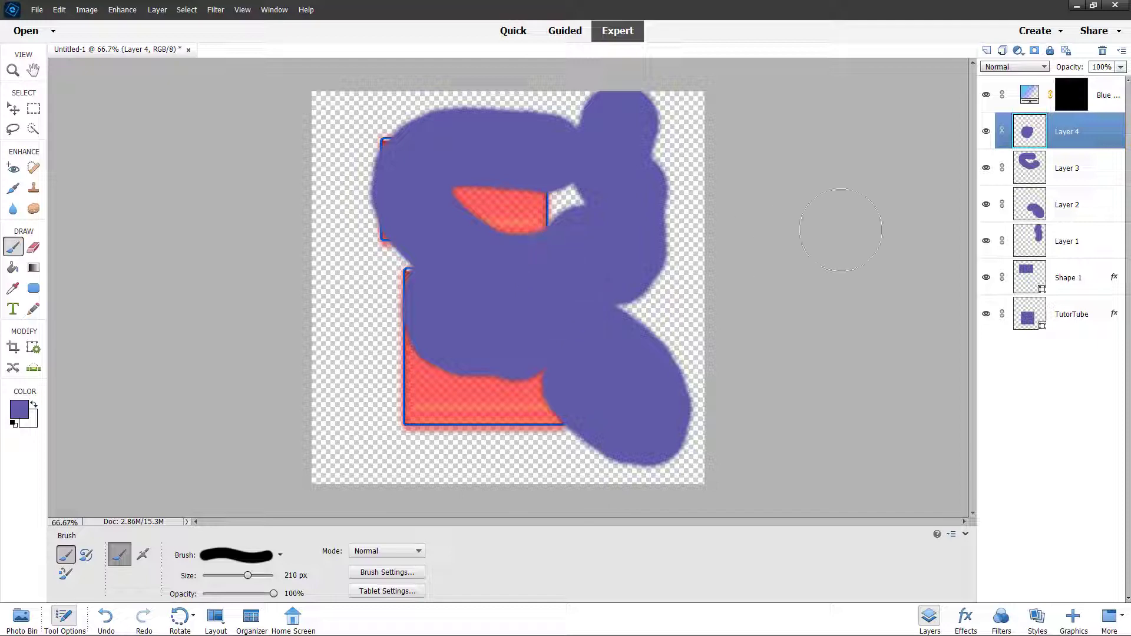
{"action": "mouse_move", "coordinate": [1055, 173]}
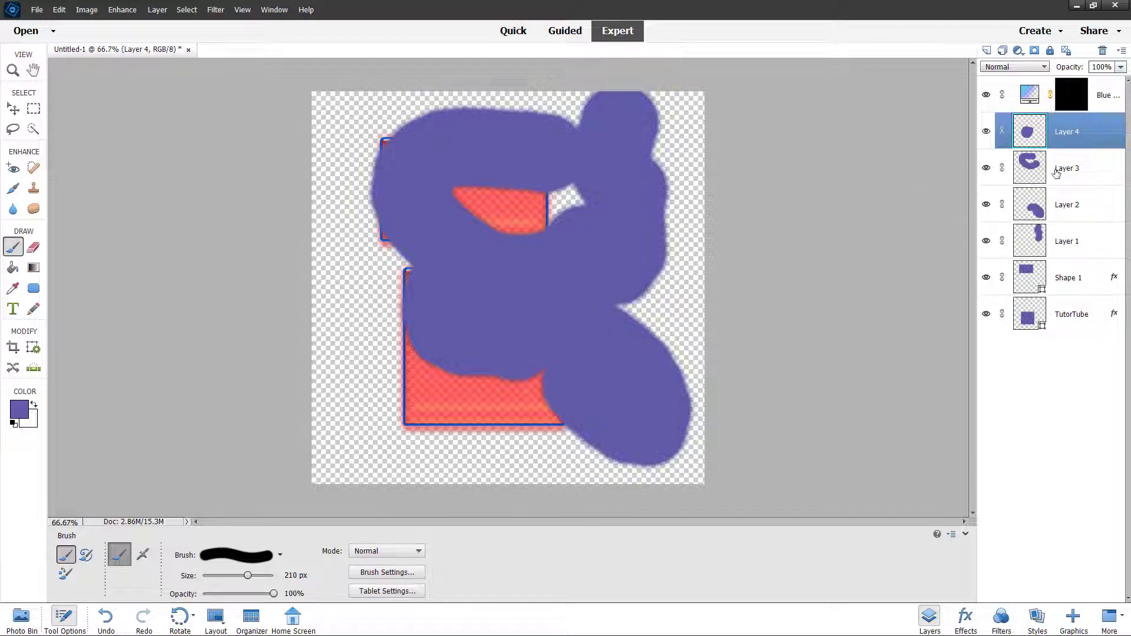